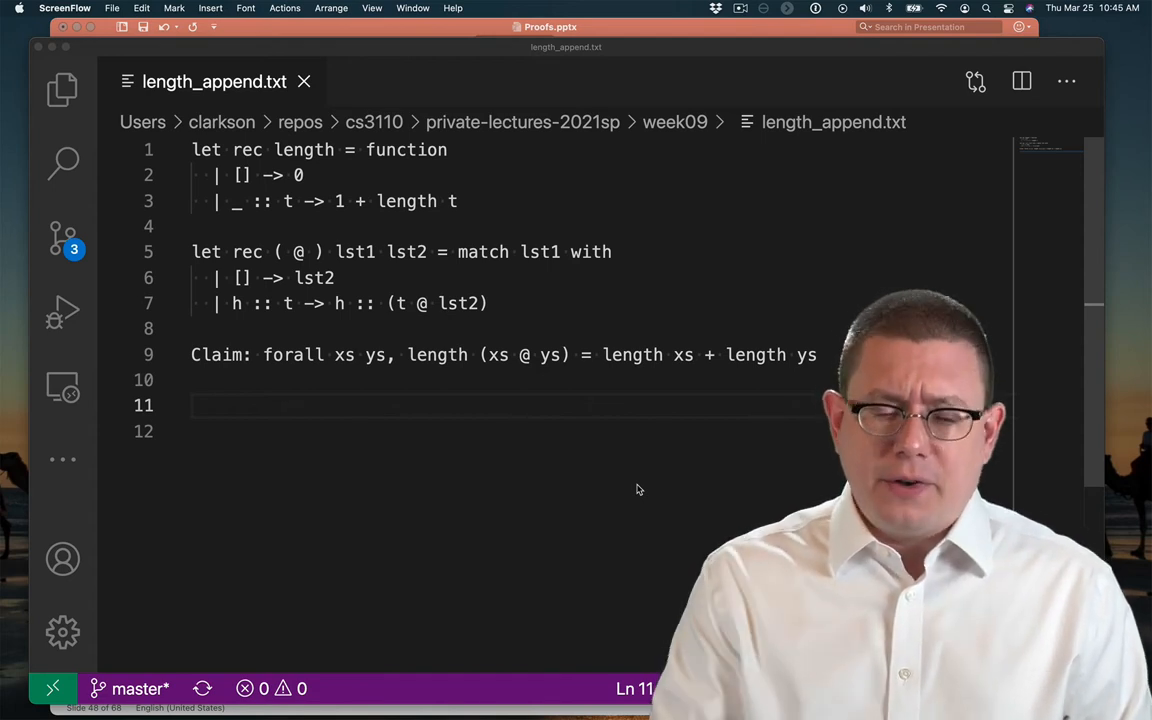
mouse_move(518, 428)
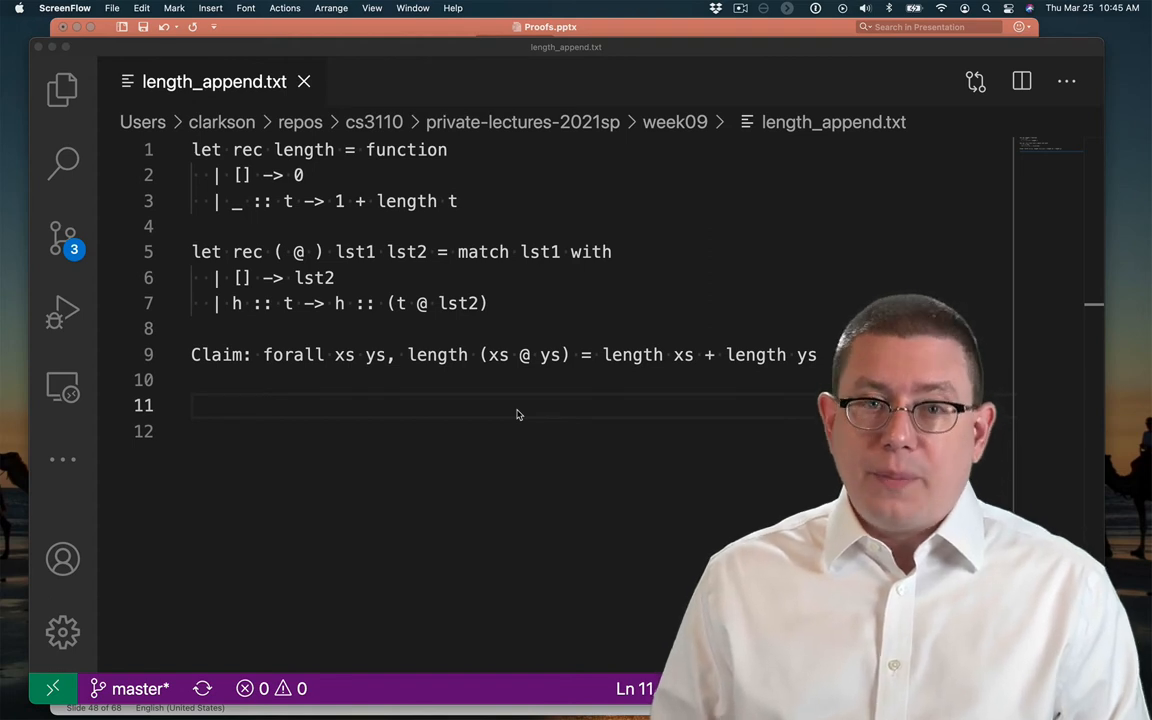
Write 'Proof: by induction on xs' and define P(xs) as forall ys, length (xs @ ys) = length xs + length ys
click(516, 404)
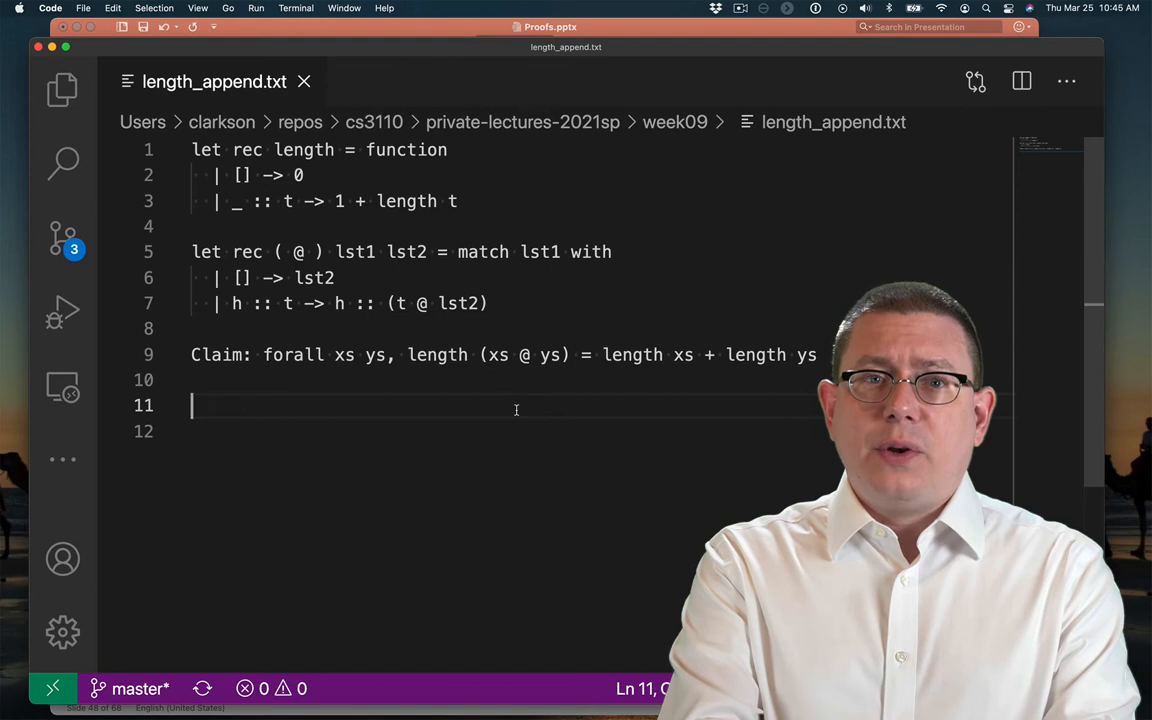
text(P)
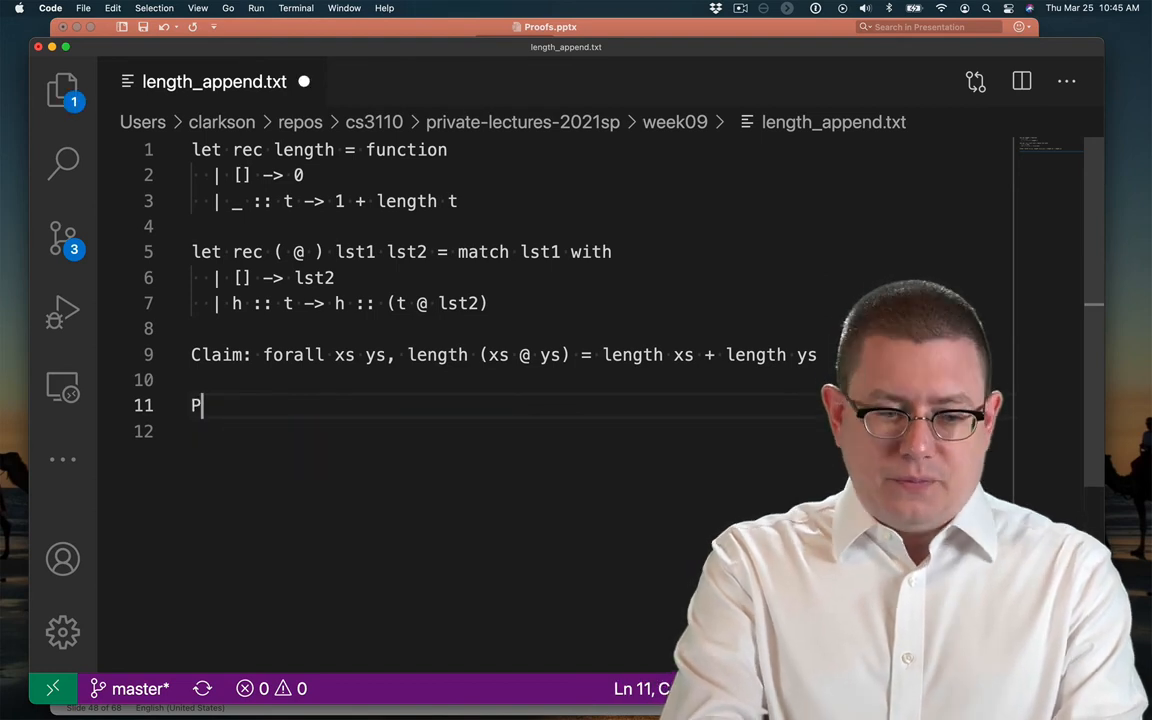
text(roof: by induction on ??)
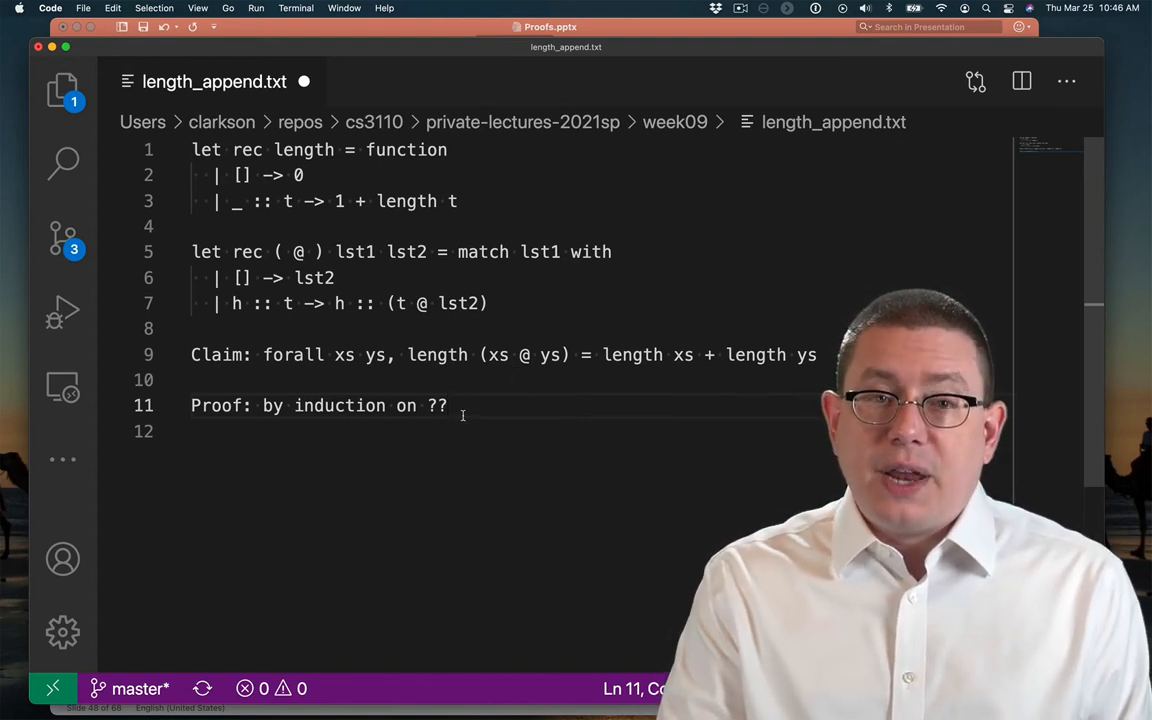
text(xs)
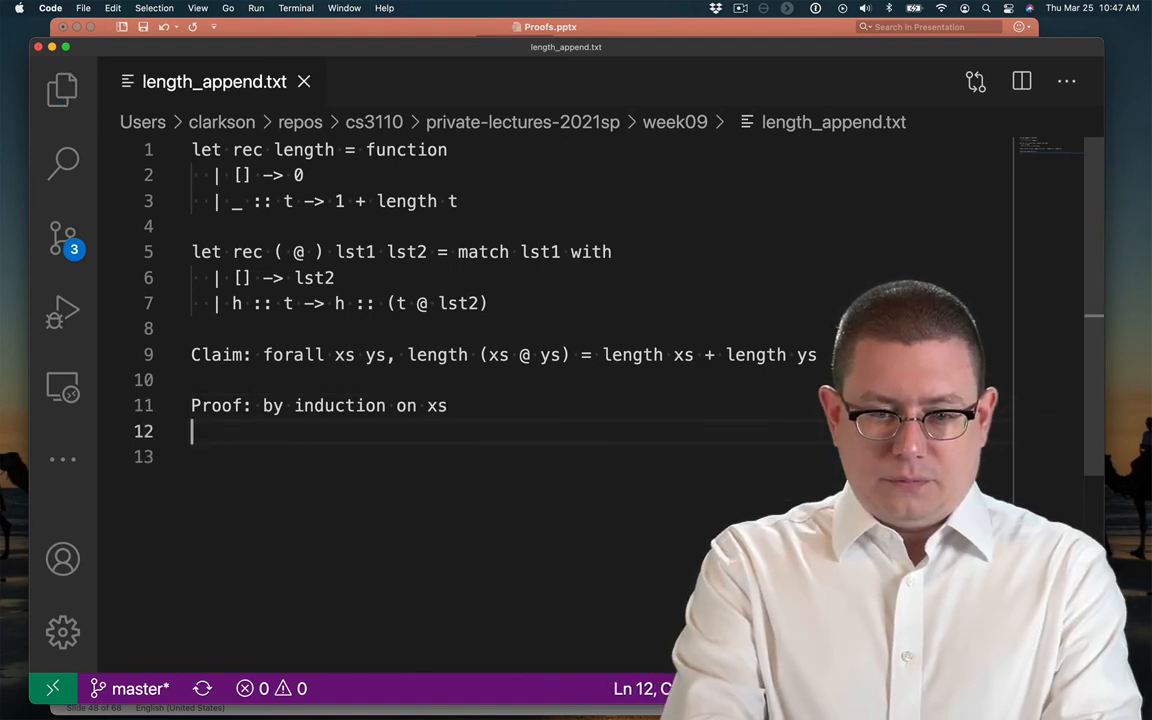
text(P(xs) = forall ys, length (xs @ ys) = length xs + length ys)
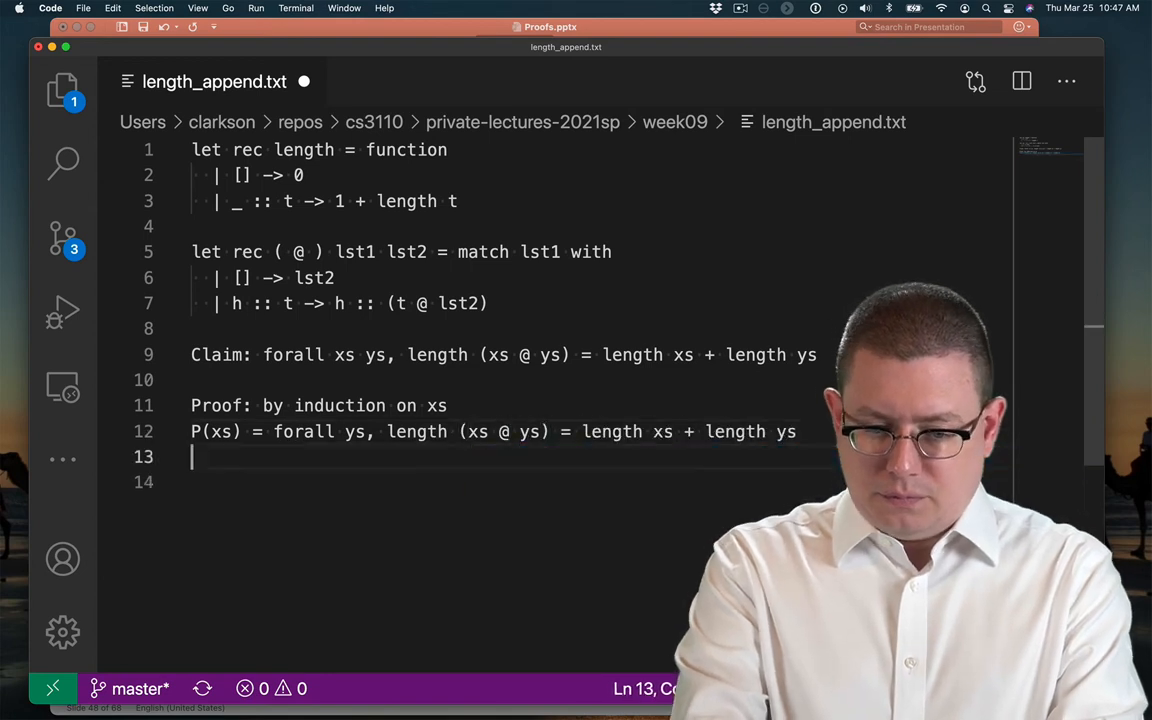
Write the base case xs = [] with evaluation steps and '= {algebra}' reducing both sides to length ys
key(Return)
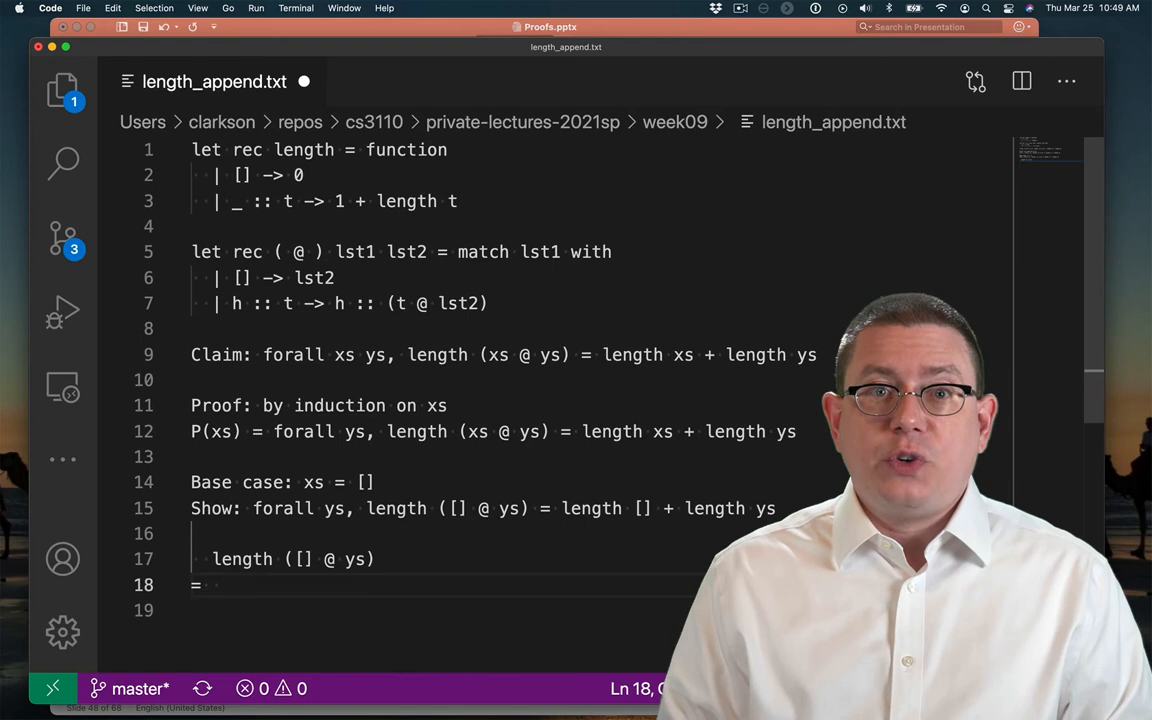
text(length ys)
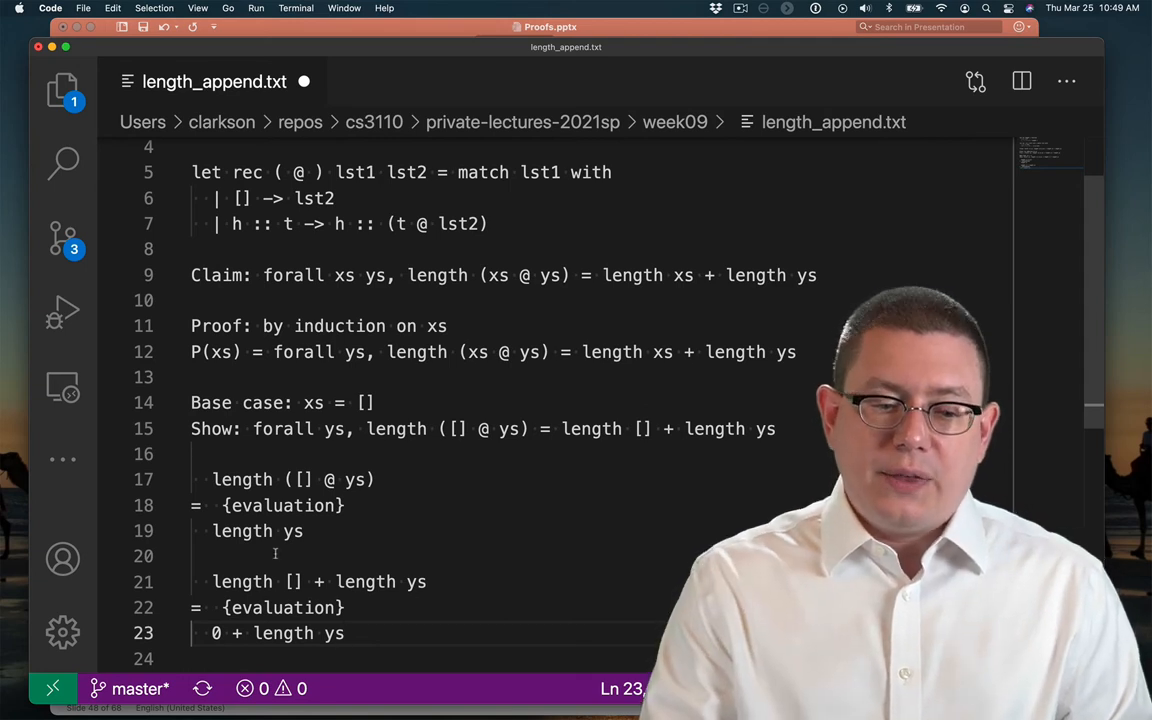
scroll(up, 3)
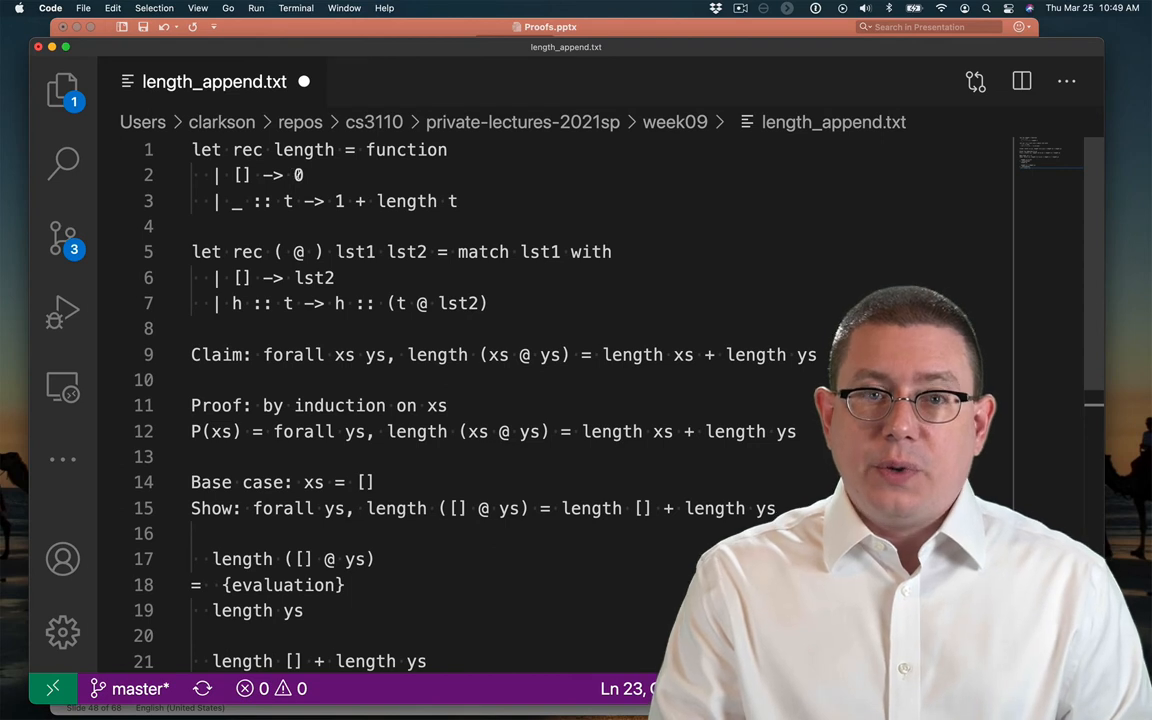
scroll(down, 3)
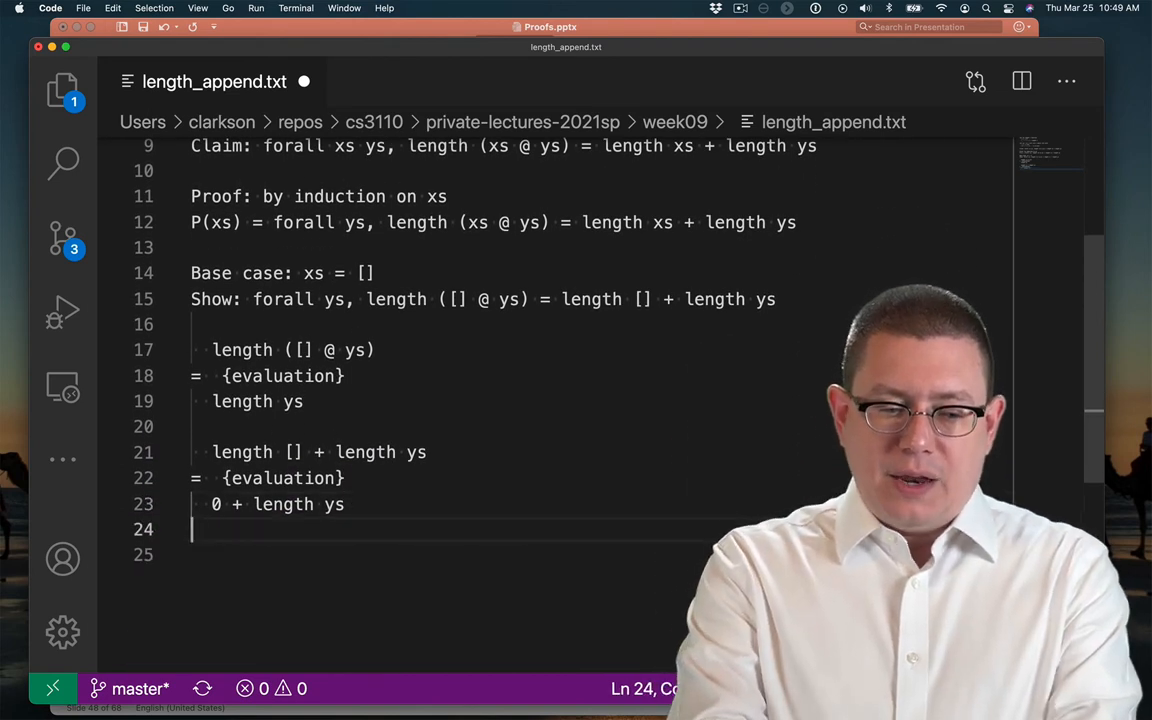
text(=)
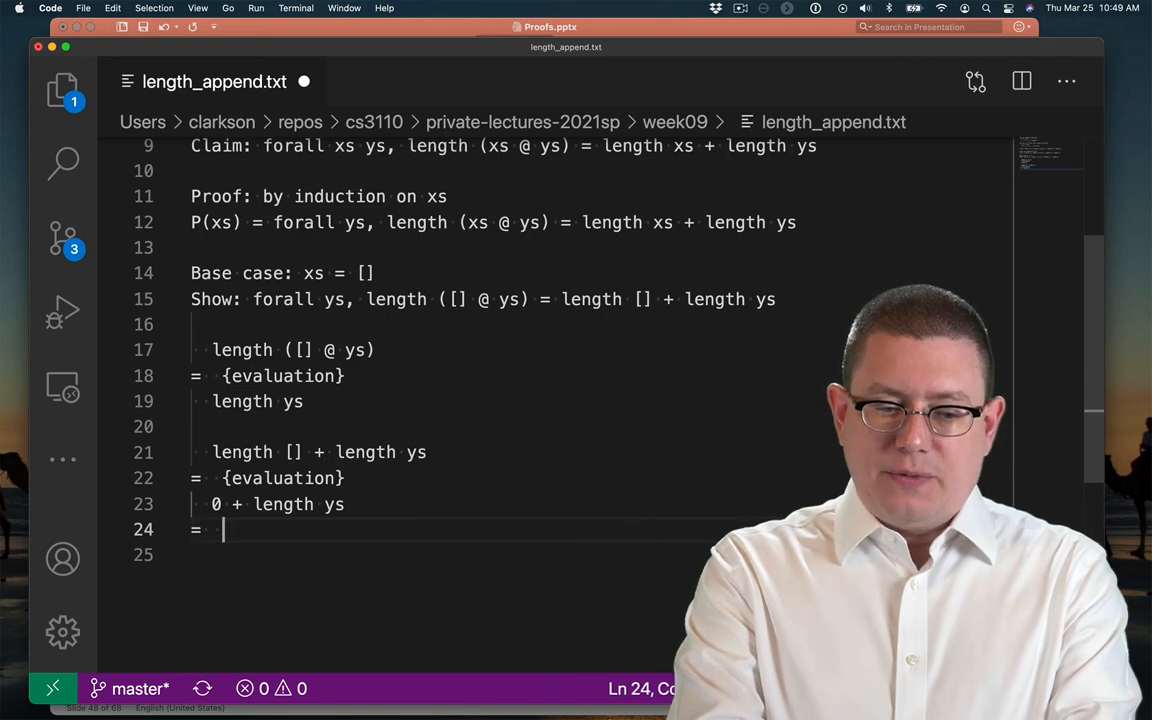
text({algebra})
text(IH: forall ys, length (t @ ys)
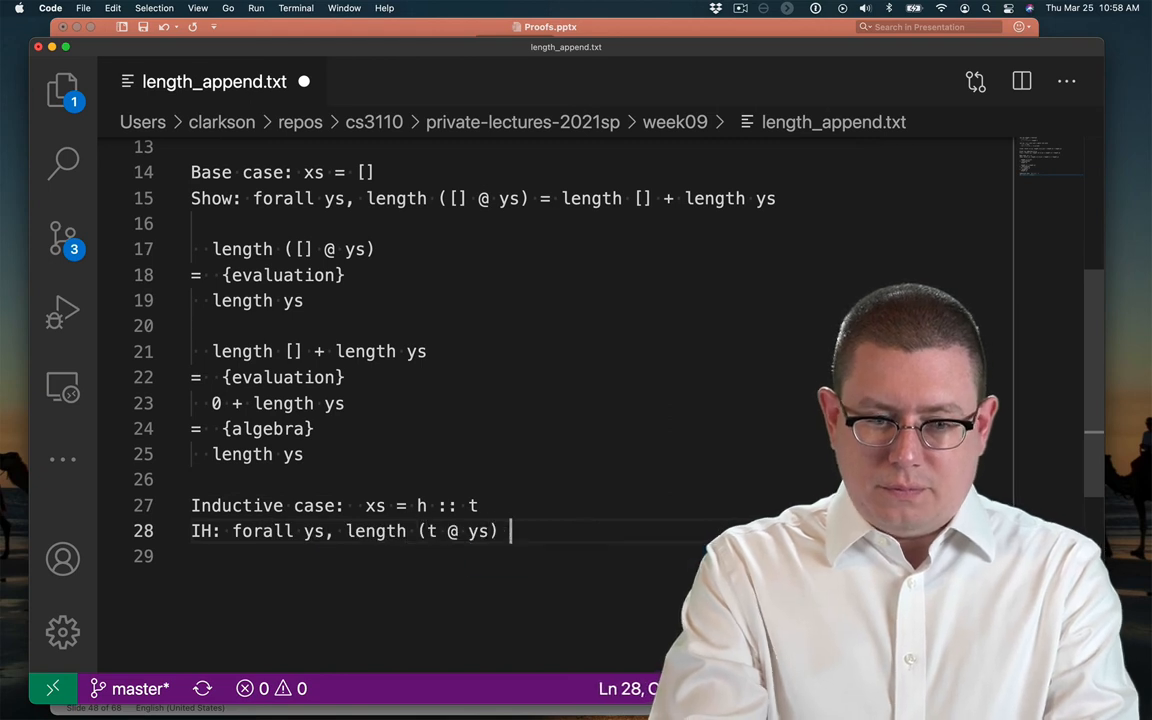
State 'Show: forall ys, length ((h :: t) @ ys) = length (h :: t) + length ys' for the inductive case
text(Show: forall ys, l)
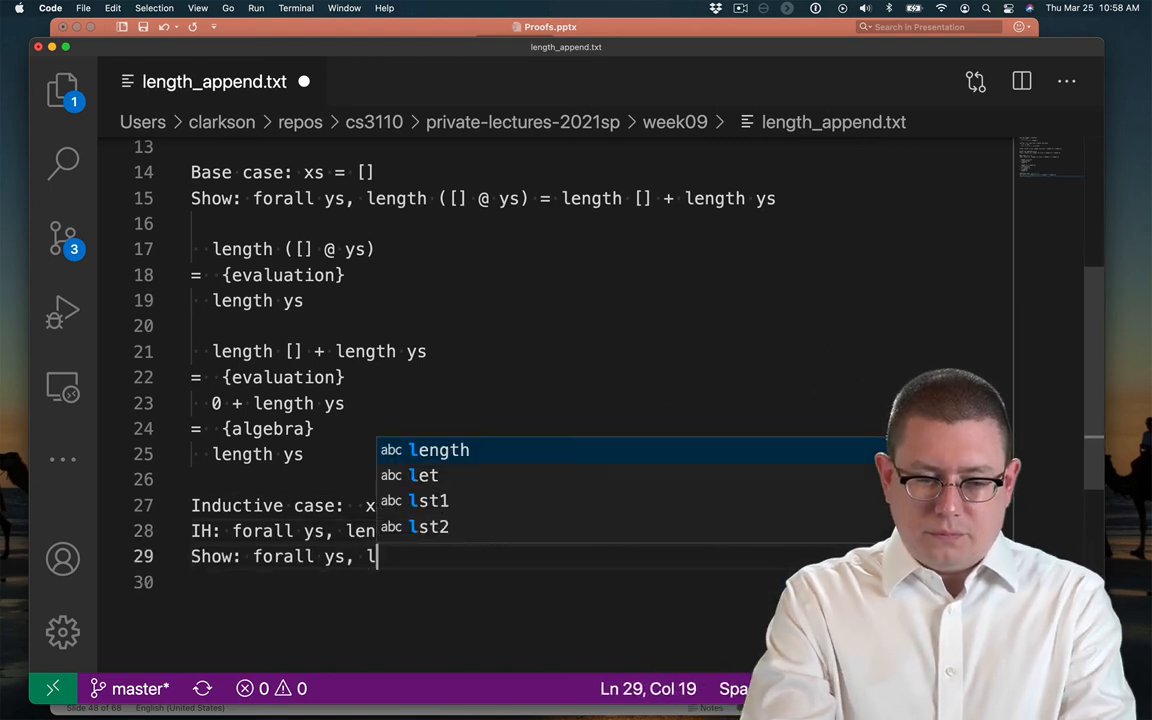
text(ength ((h :: t) @ ys) = length (h :: t) + length ys)
text(length ((h :: t) @ ys)
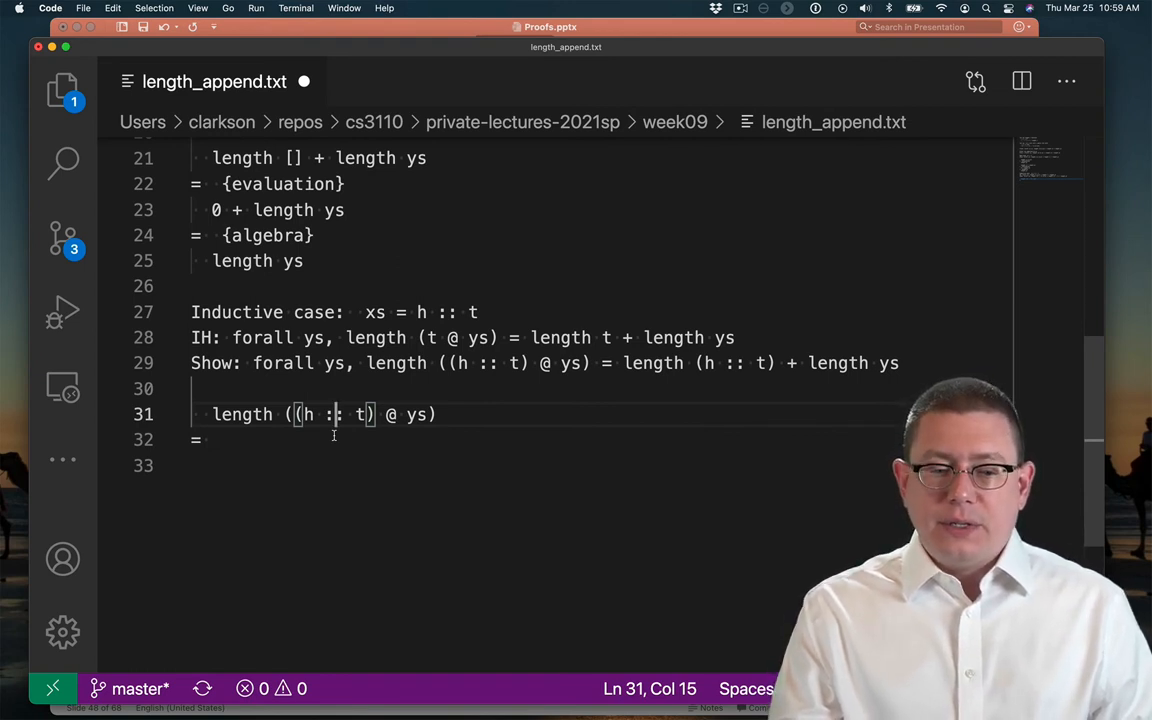
Add '{evaluation}' steps to reach 1 + length (t @ ys), then justify the next step with '= {IH}'
text(evaluation})
click(594, 466)
text(length (h :: (t @ ys)))
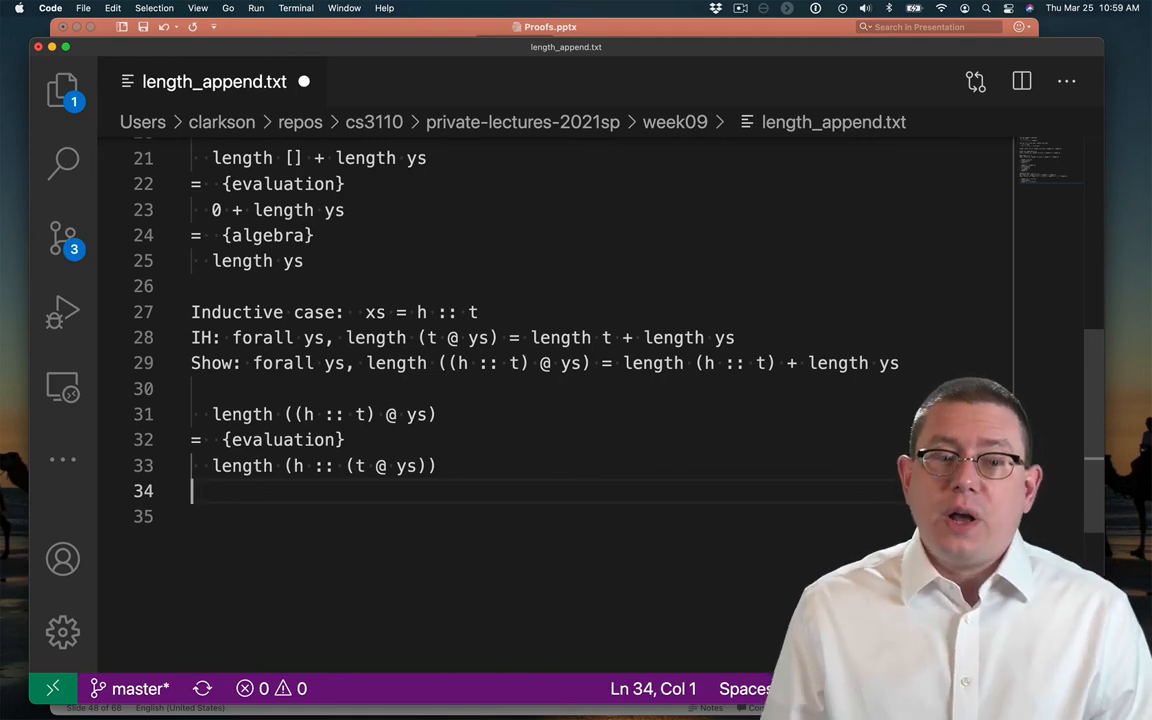
scroll(up, 3)
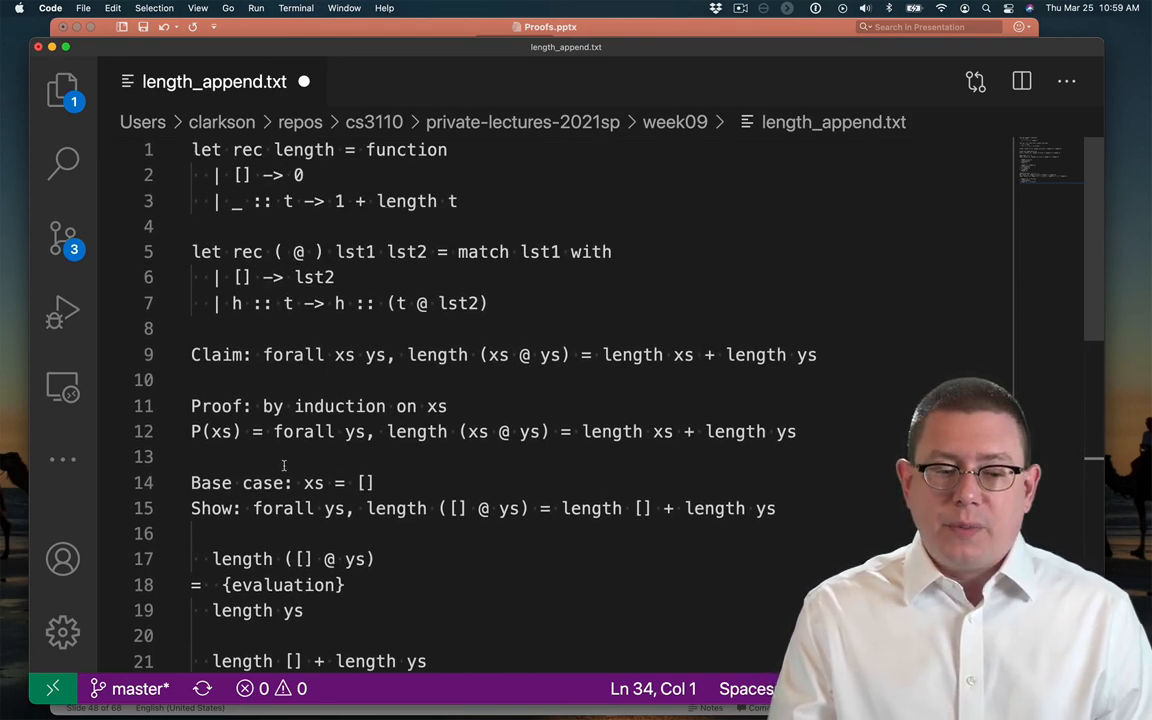
scroll(down, 3)
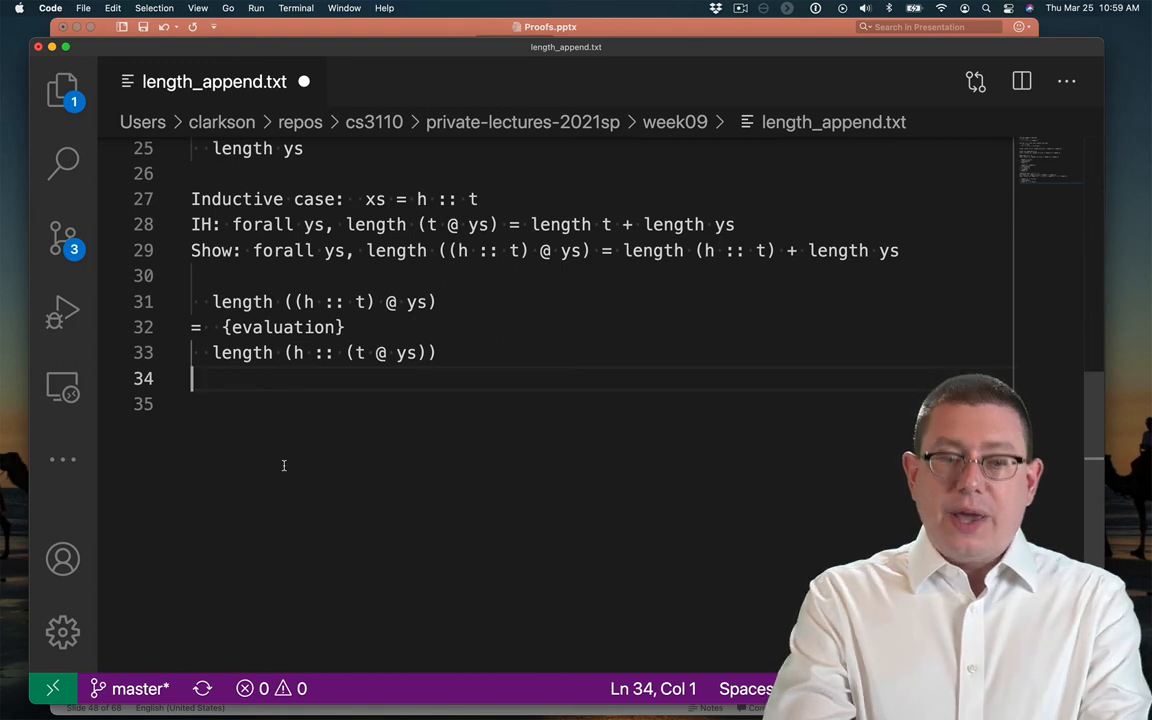
text(=)
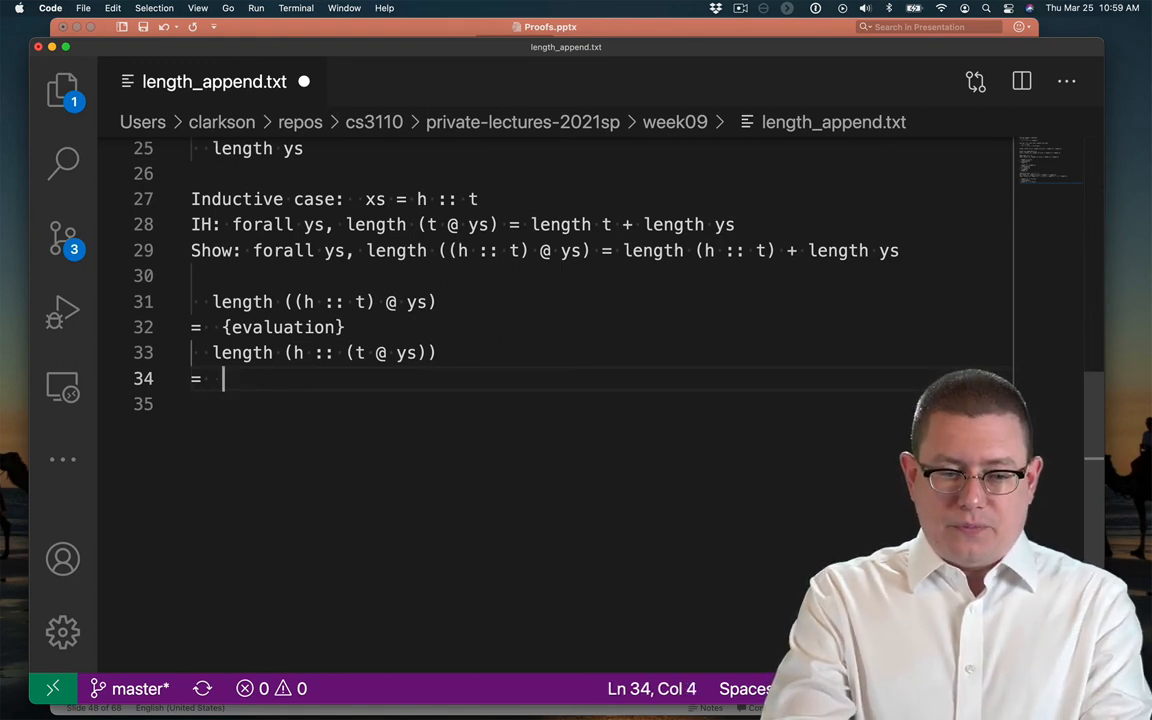
text({evaluation})
click(596, 404)
text(1 + length (t @ ys)
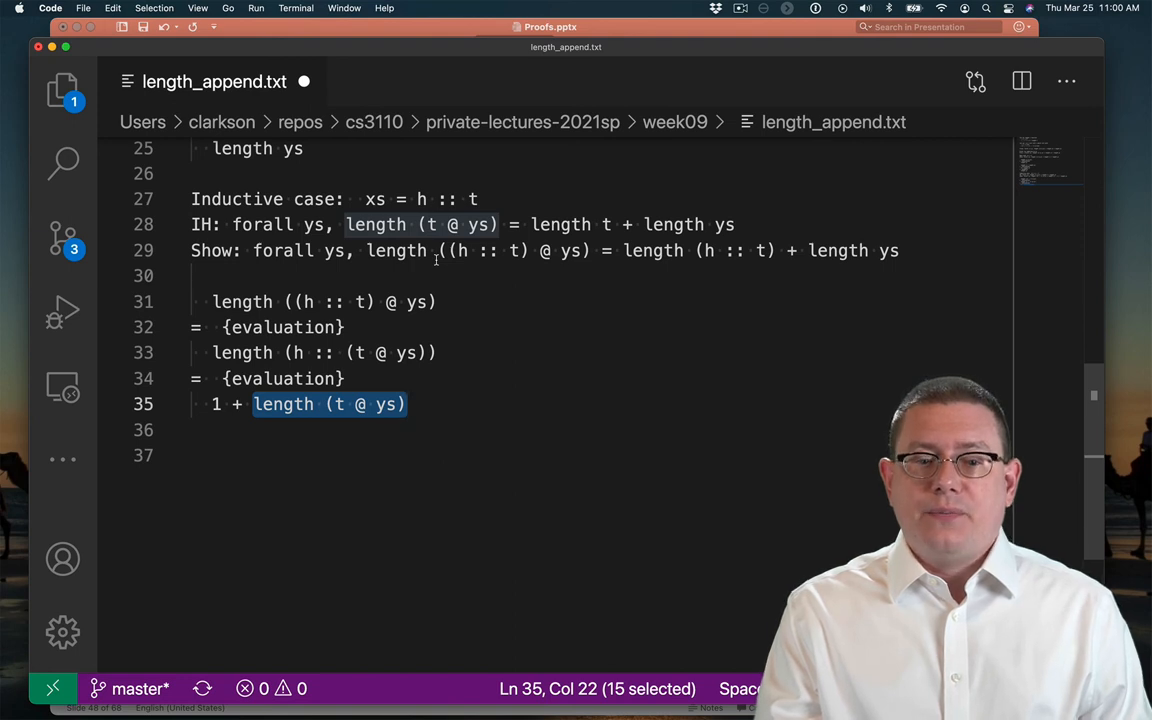
text(= {})
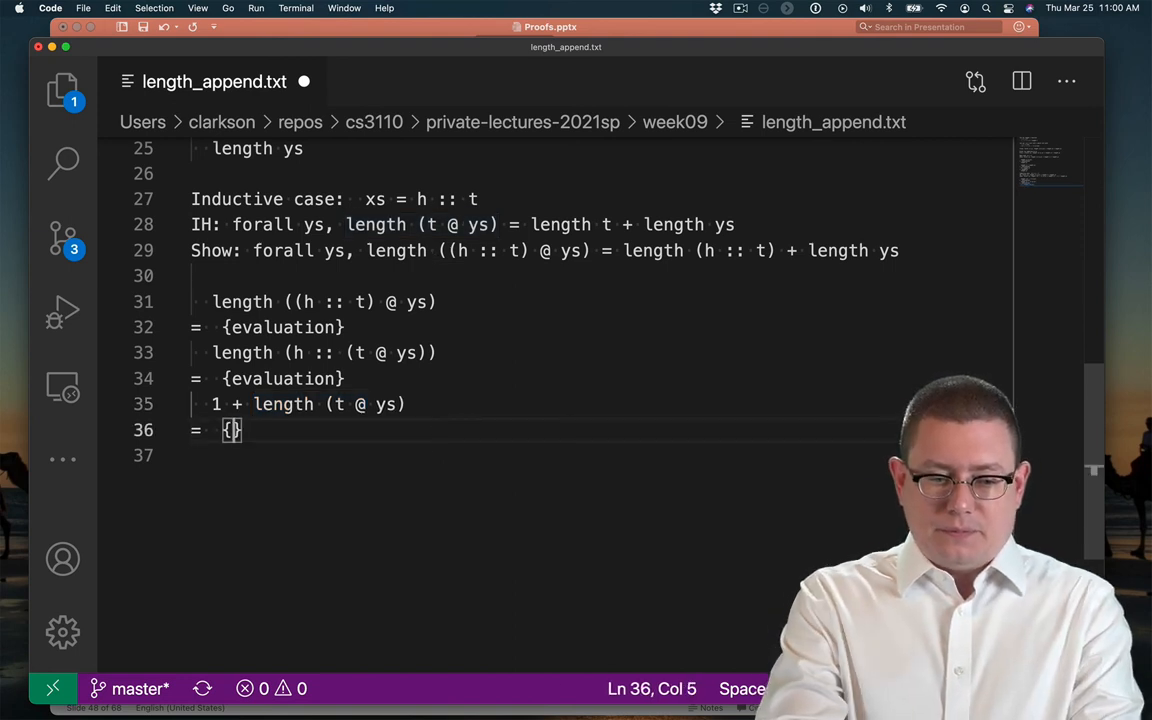
text(IH})
text(1 + length t + length ys)
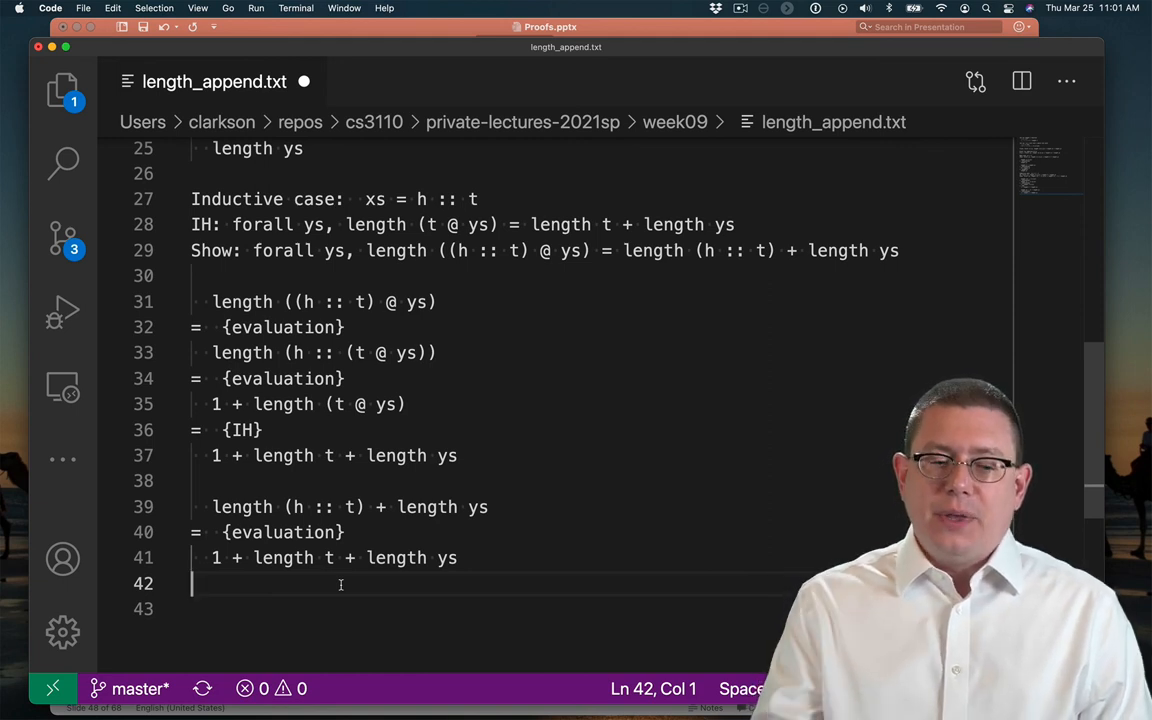
Add the closing QED line beneath the finished inductive derivation
click(460, 456)
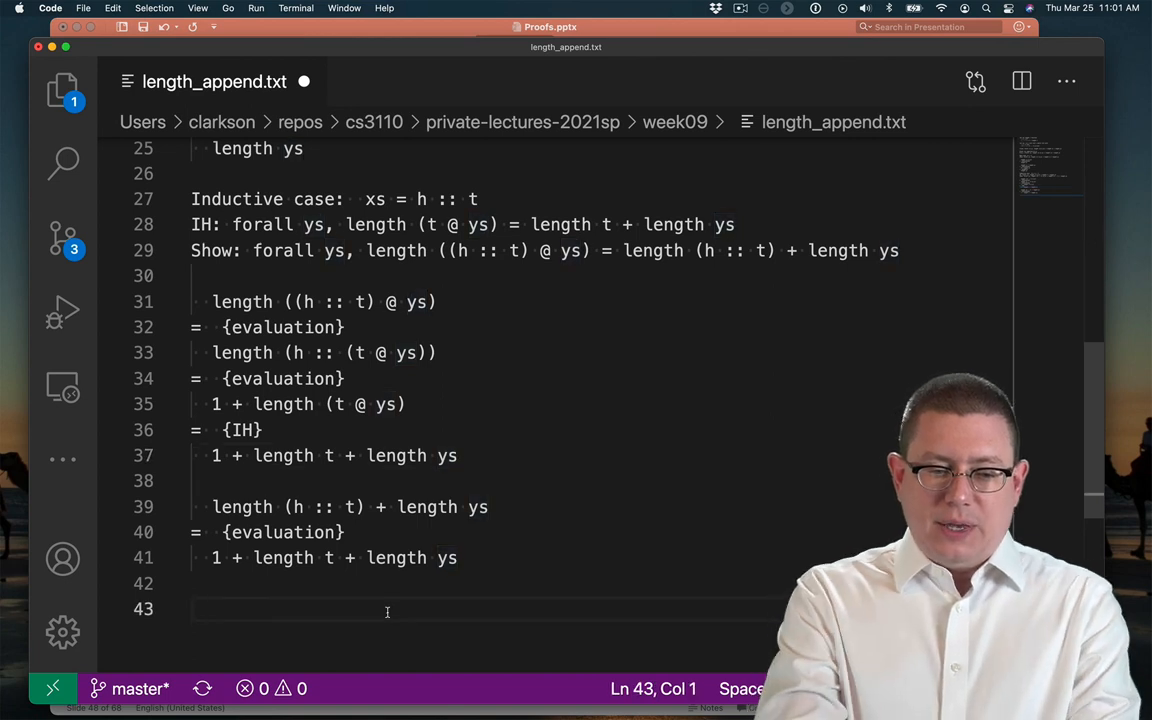
text(QD)
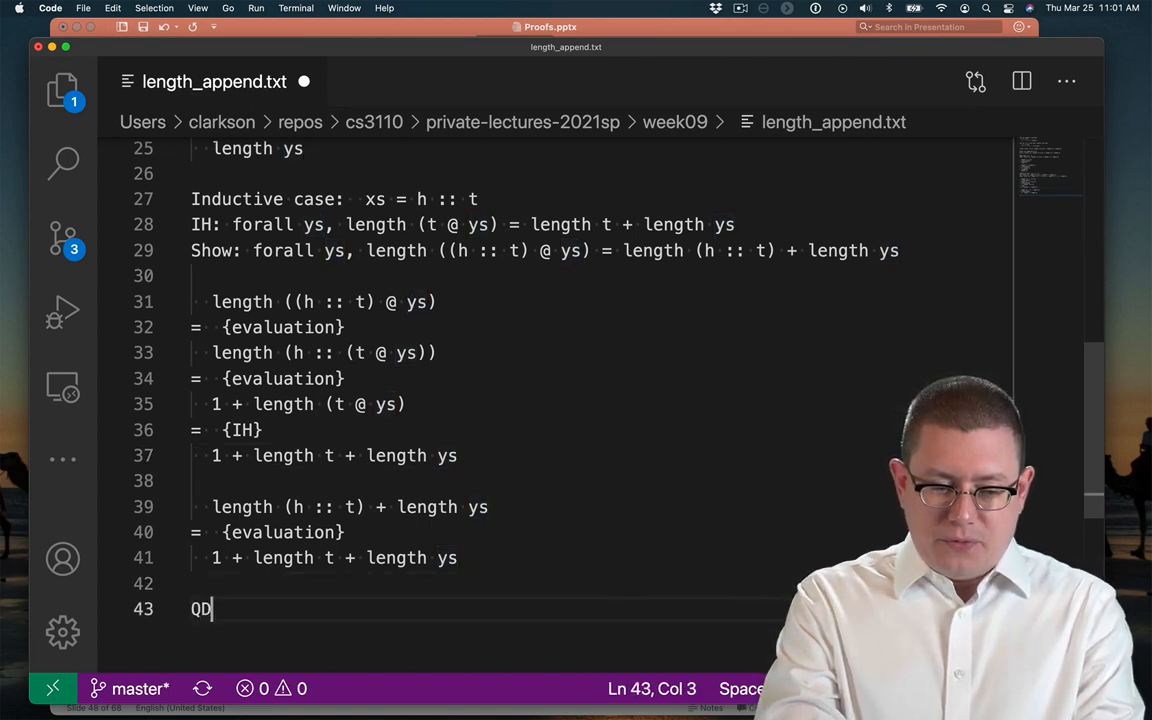